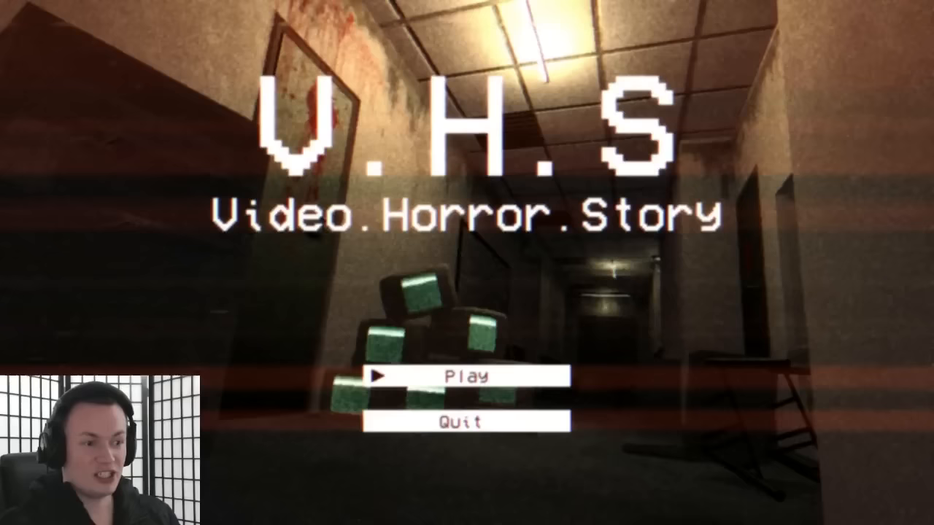
Step: Start a new game from the main menu and load into the dark first room
left_click(458, 376)
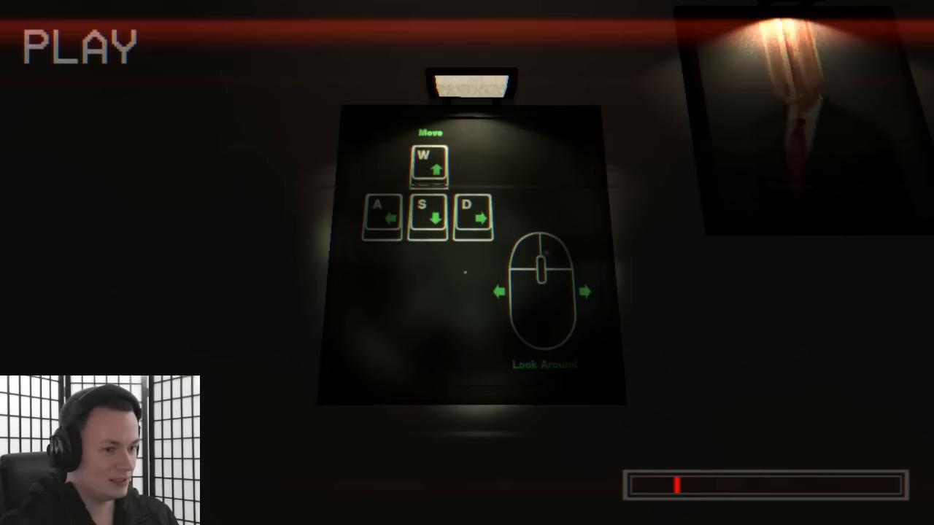